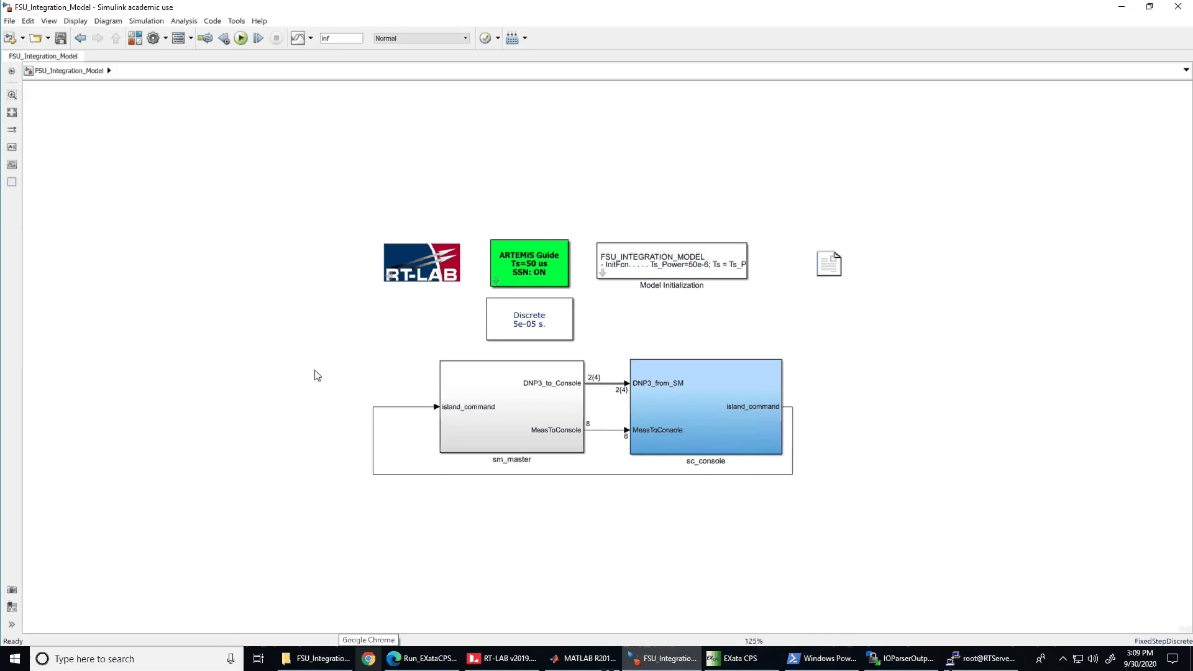
# Select the sm_master block in FSU_Integration_Model and open the subsystem.
pyautogui.click(512, 407)
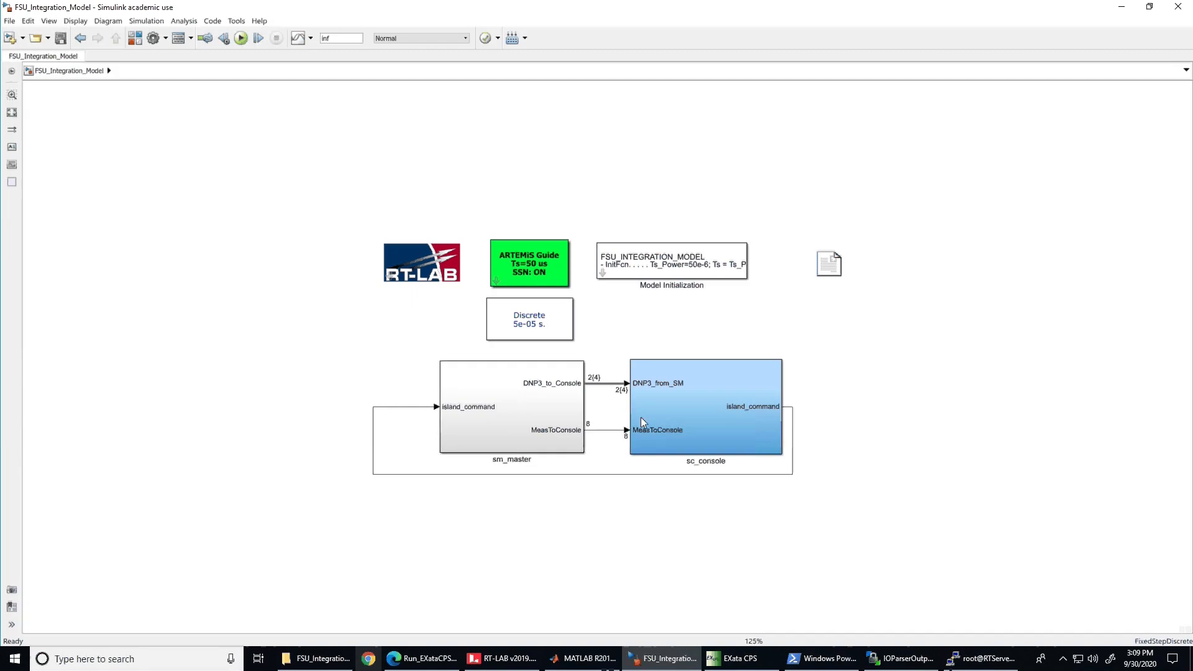
pyautogui.click(533, 417)
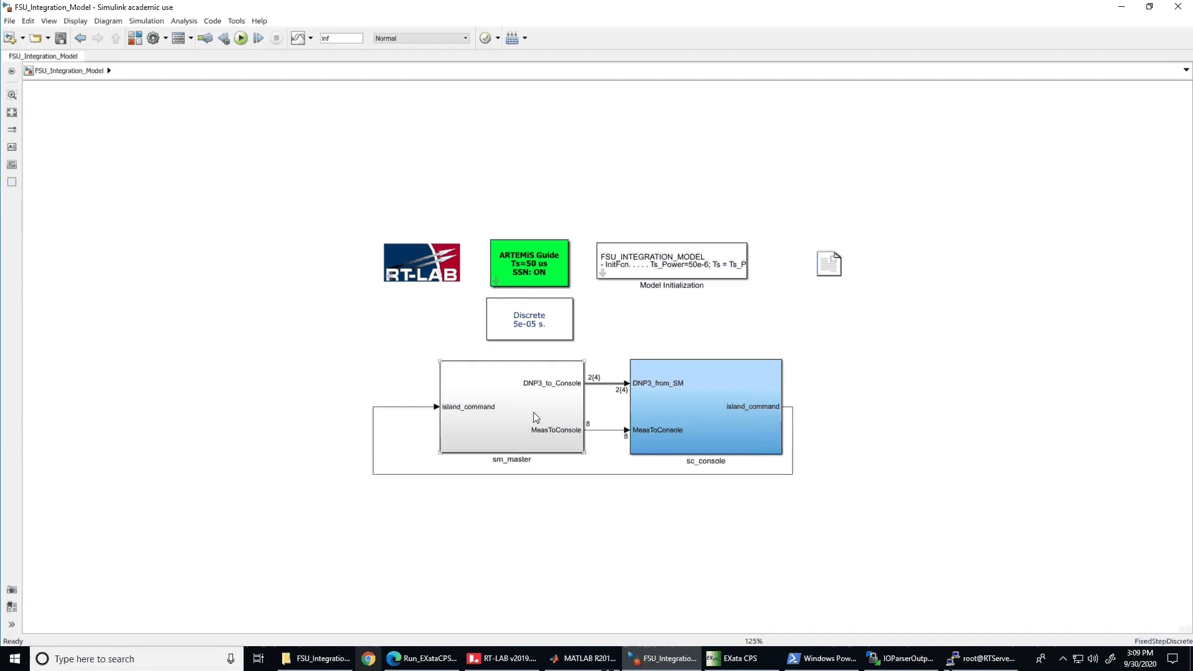
pyautogui.doubleClick(511, 407)
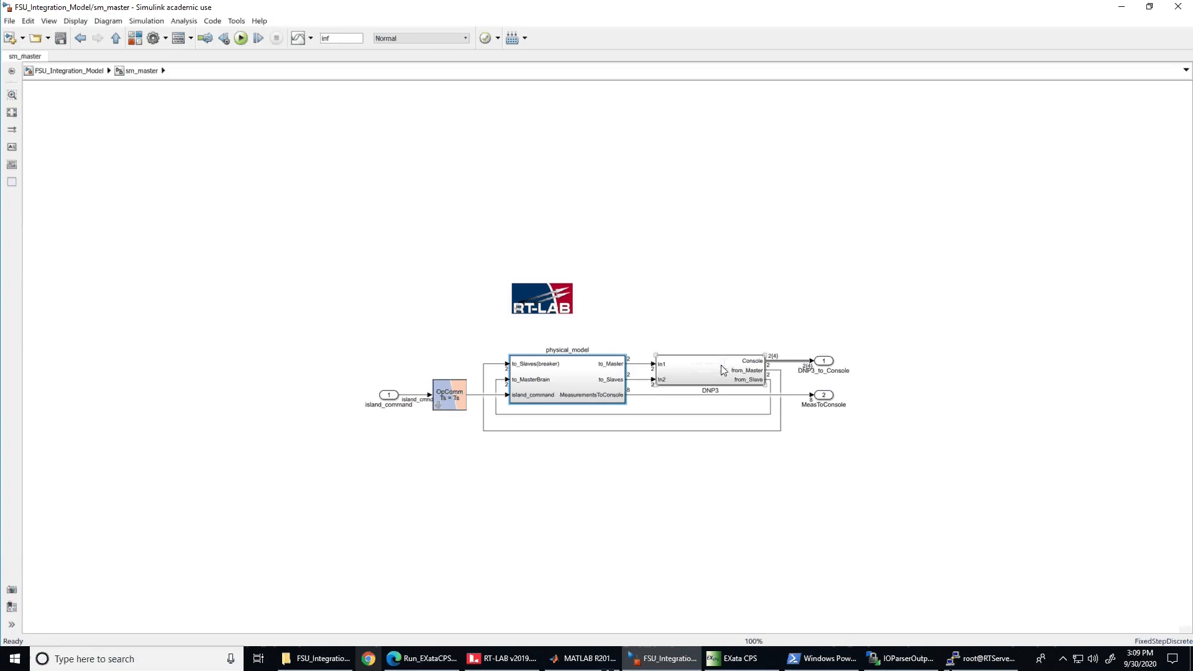
pyautogui.doubleClick(566, 379)
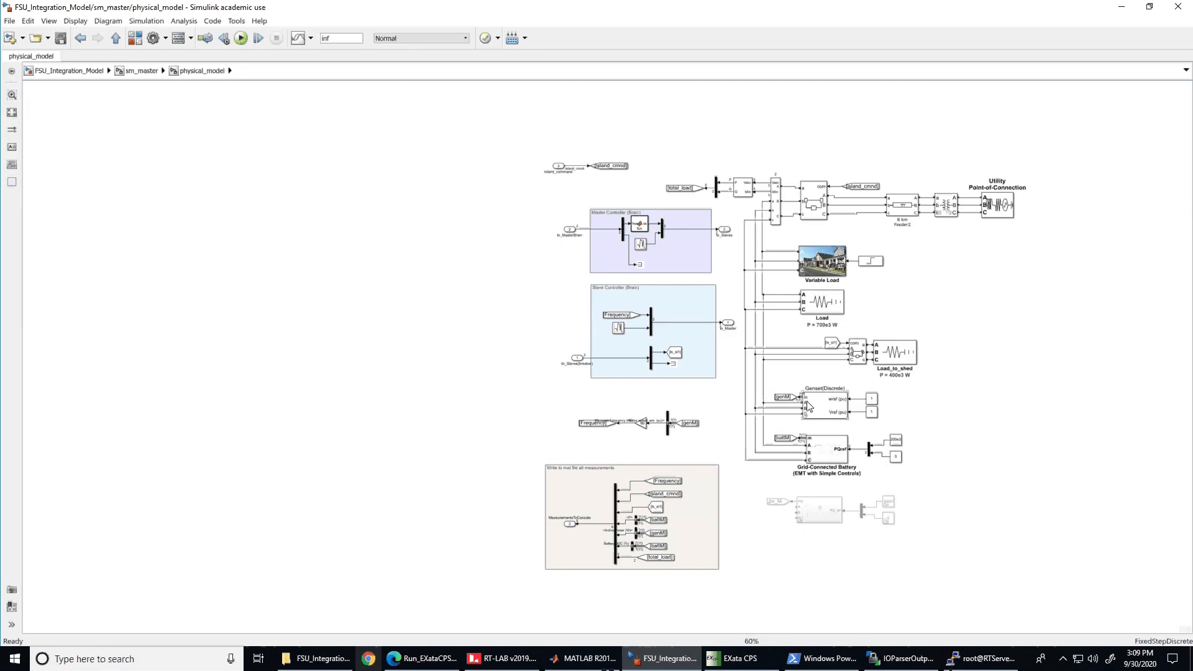
pyautogui.moveTo(810, 455)
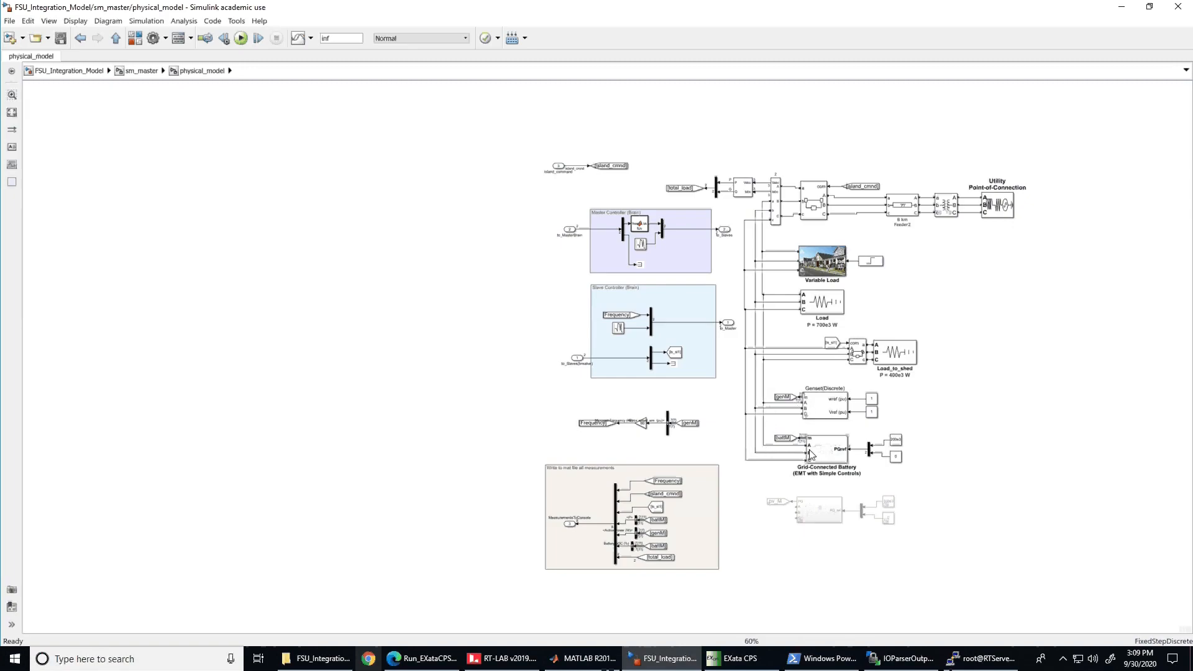
pyautogui.moveTo(729, 437)
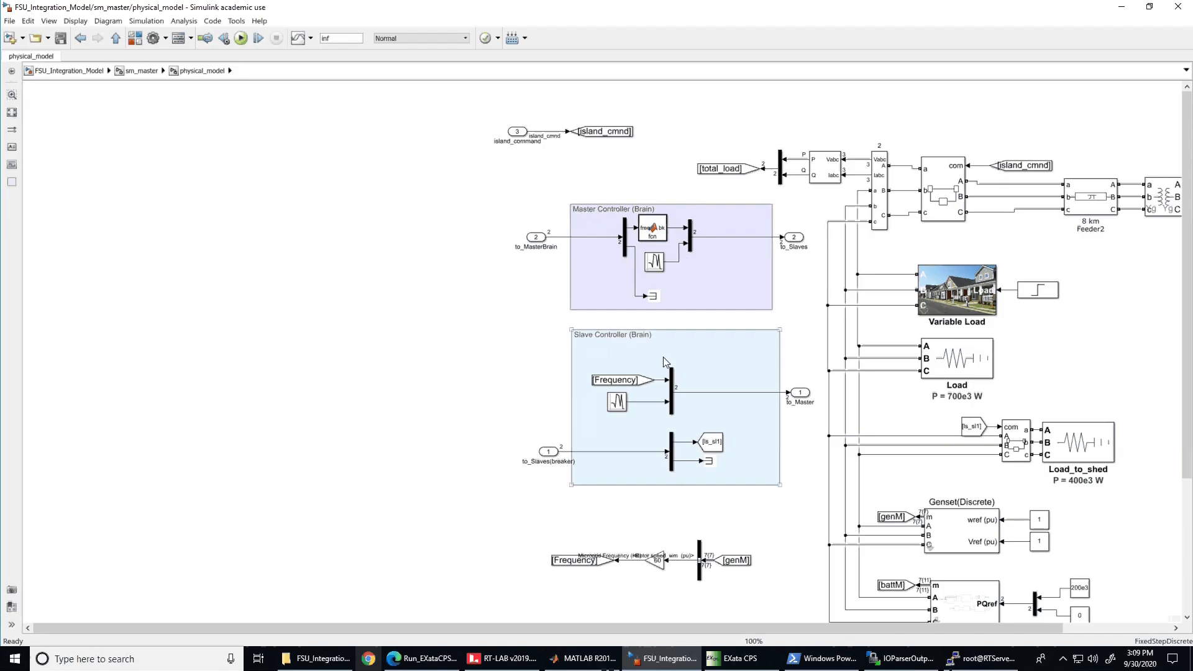
pyautogui.moveTo(621, 365)
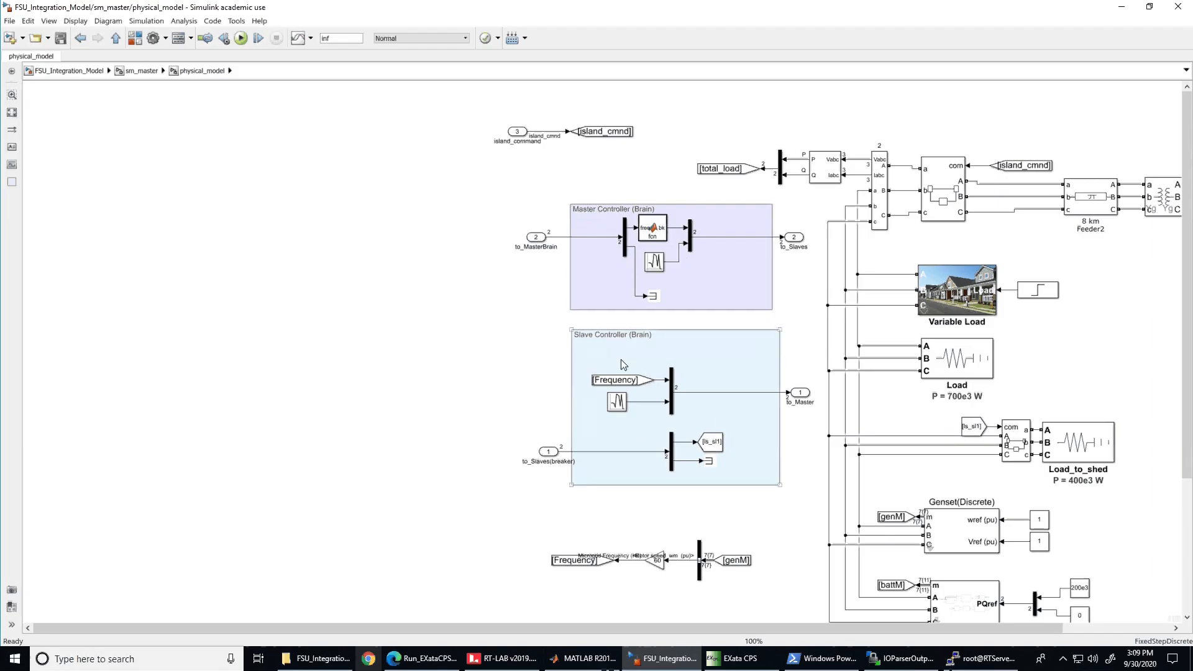
pyautogui.scroll(-3)
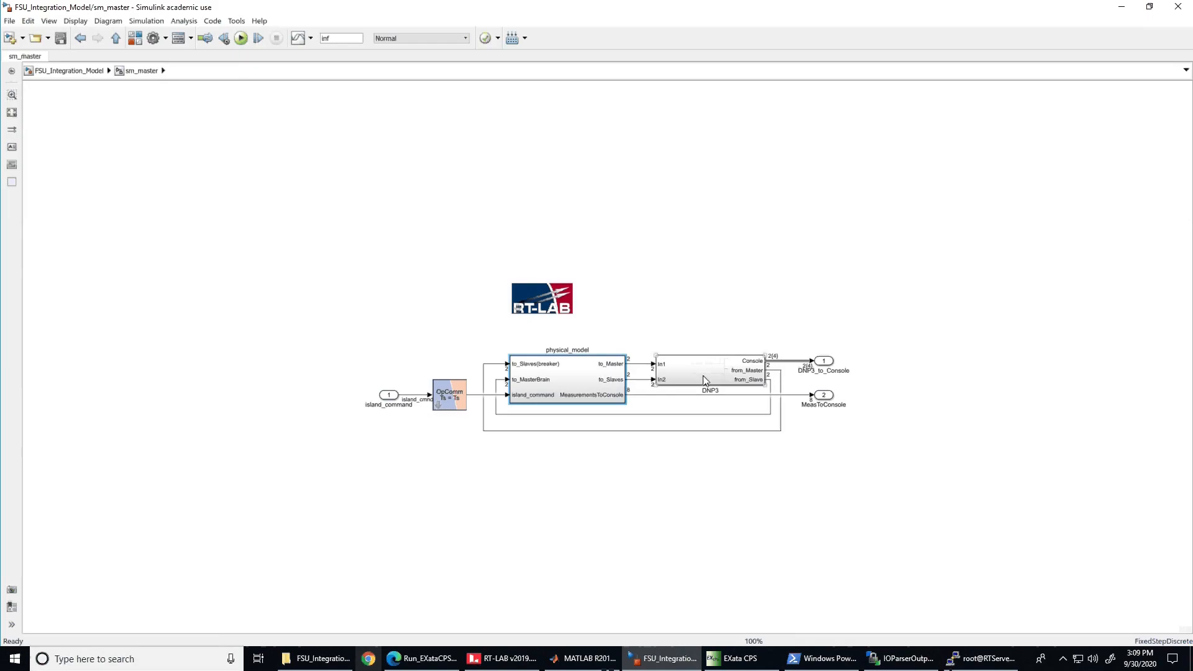
# Open a block, then return to the FSU_Integration_Model top level via the breadcrumb.
pyautogui.doubleClick(707, 373)
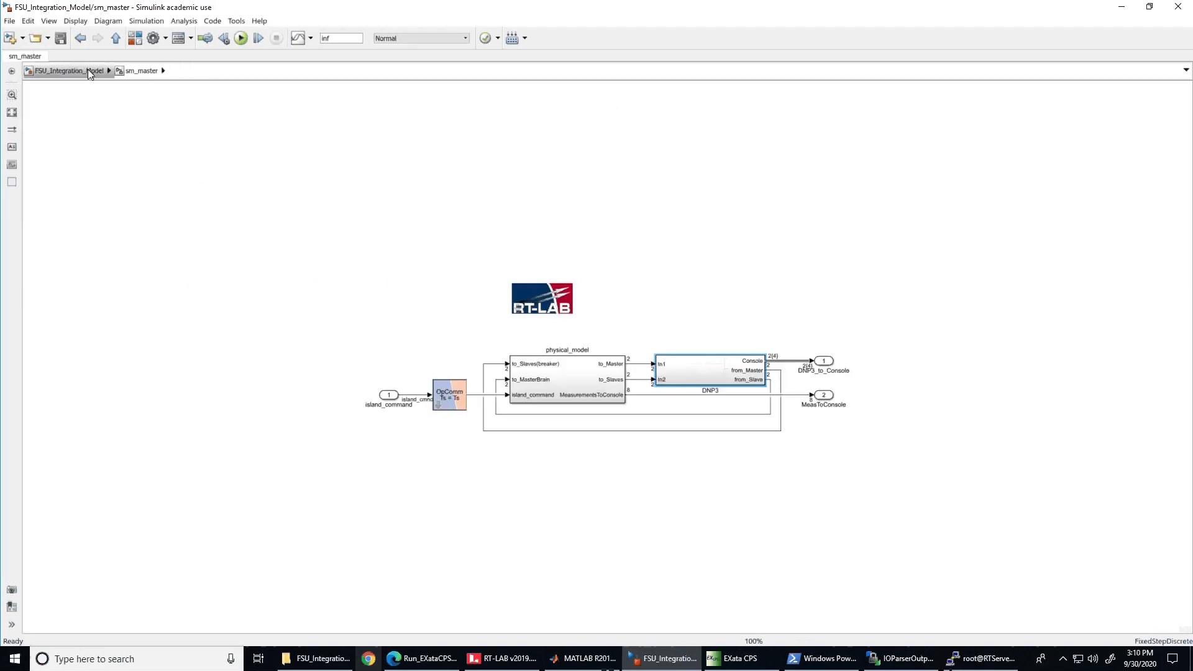
pyautogui.click(58, 70)
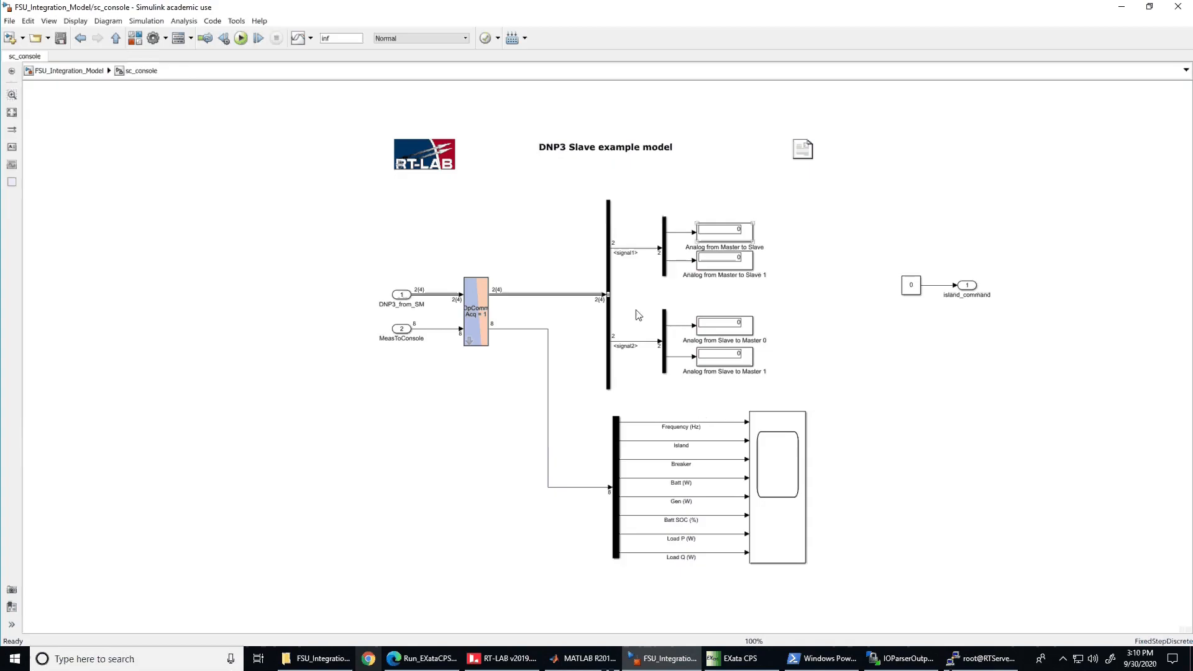
pyautogui.moveTo(797, 320)
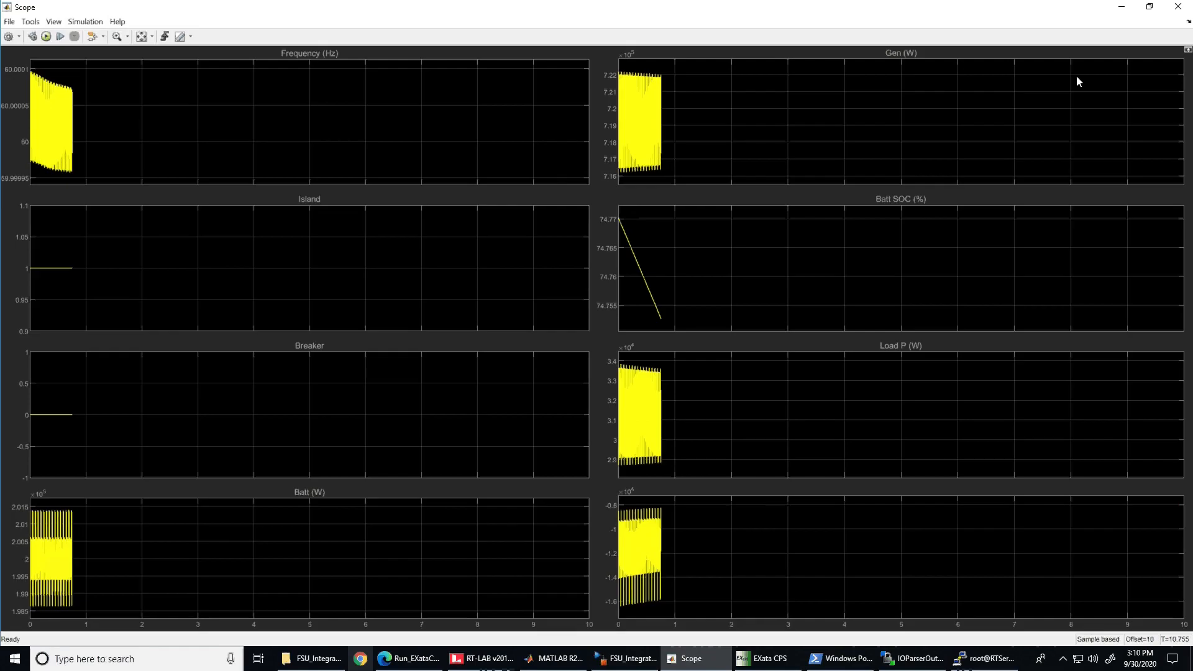
# Bring the EXata CPS window with the EXata_CPSIoT_Demo scenario to the front.
pyautogui.click(658, 659)
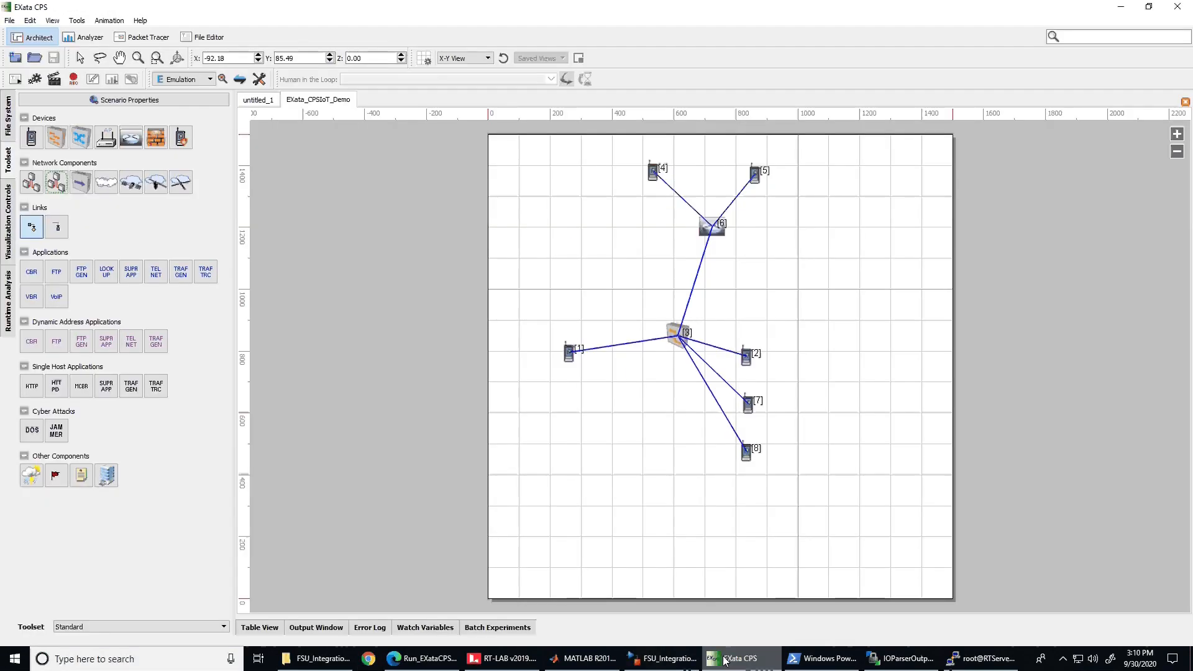
pyautogui.moveTo(679, 427)
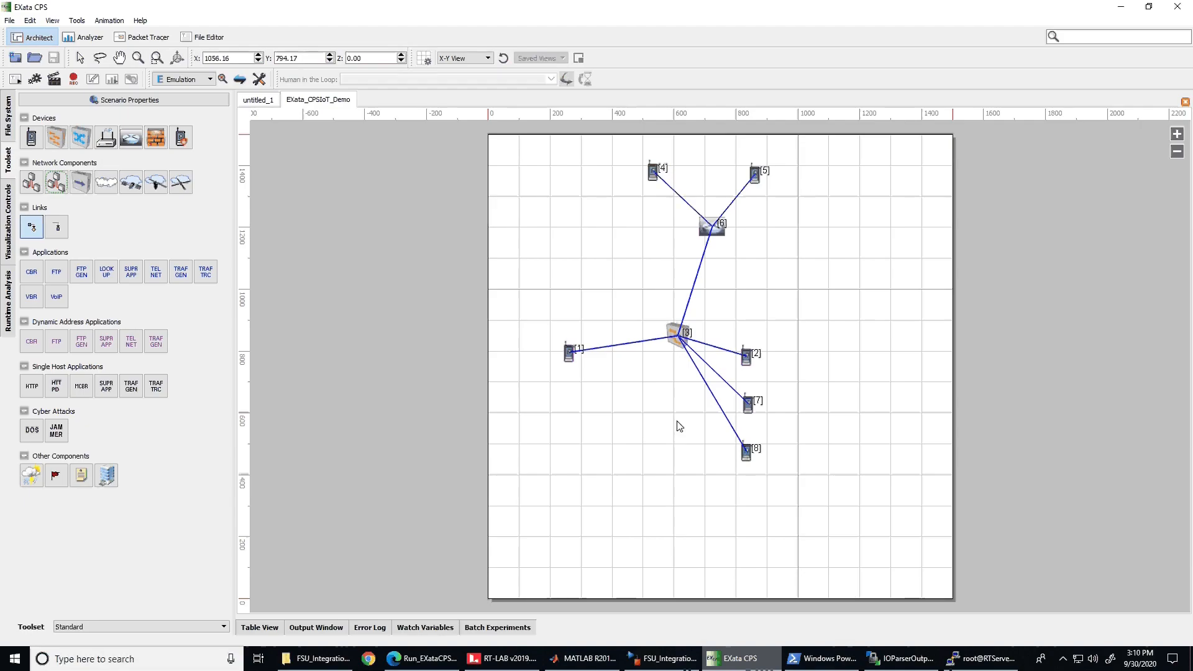
pyautogui.click(568, 354)
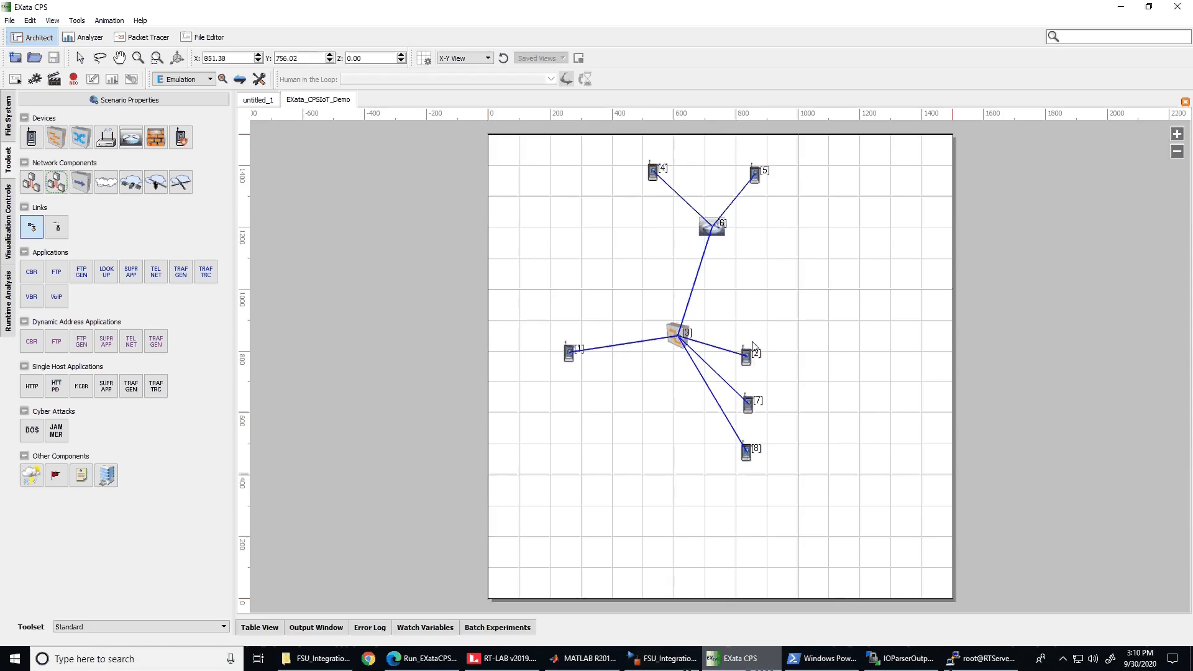
pyautogui.moveTo(589, 446)
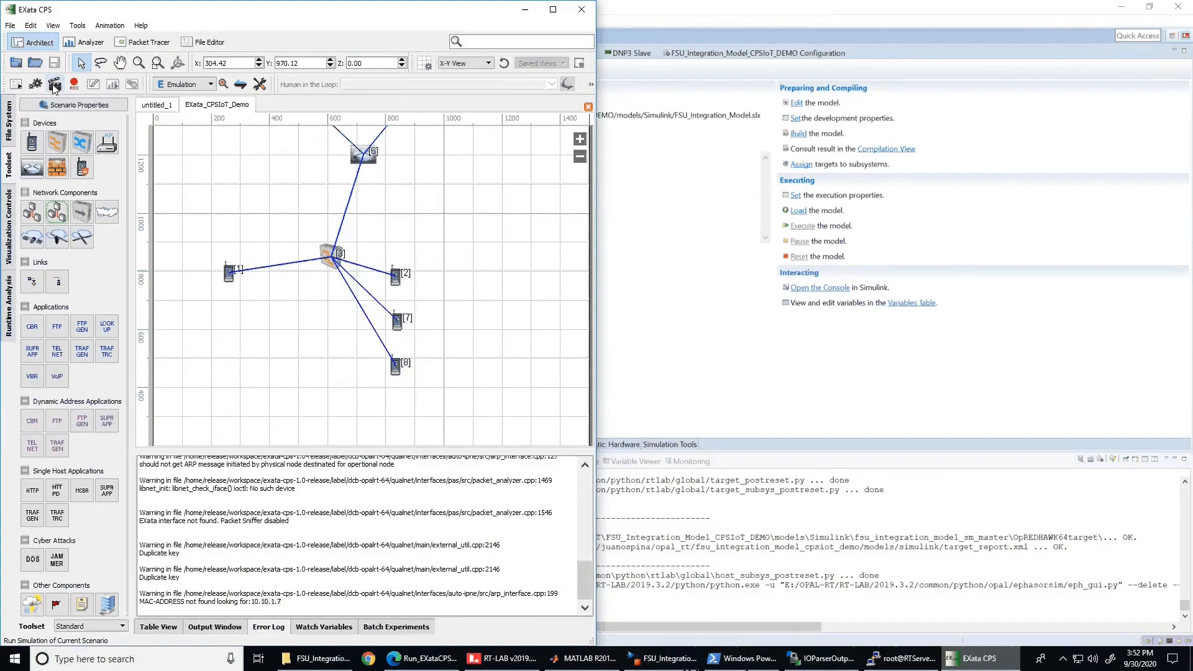
# Play the EXata CPS network emulation and execute the real-time microgrid model in RT-LAB.
pyautogui.click(55, 84)
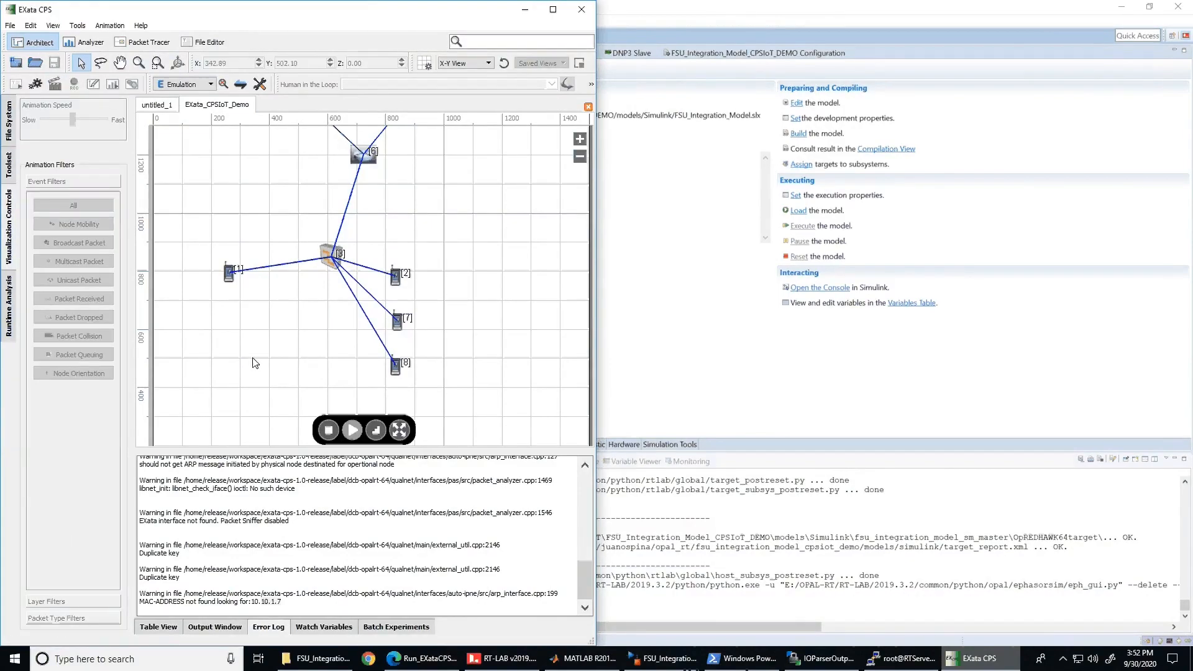
pyautogui.click(352, 430)
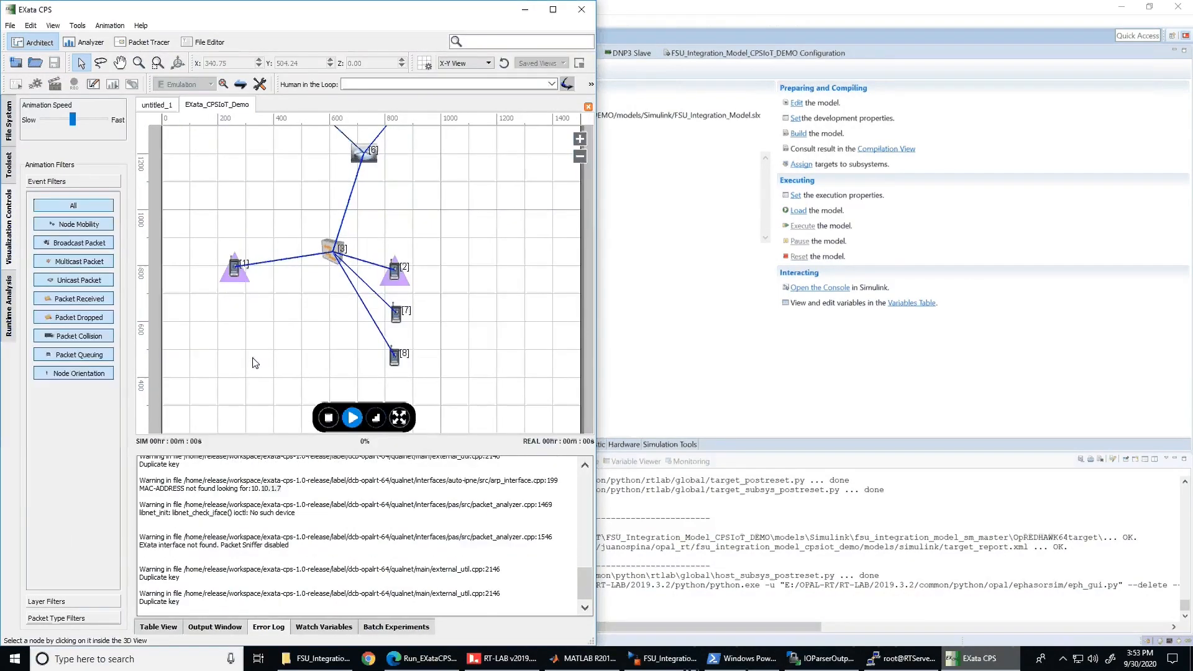
pyautogui.moveTo(339, 384)
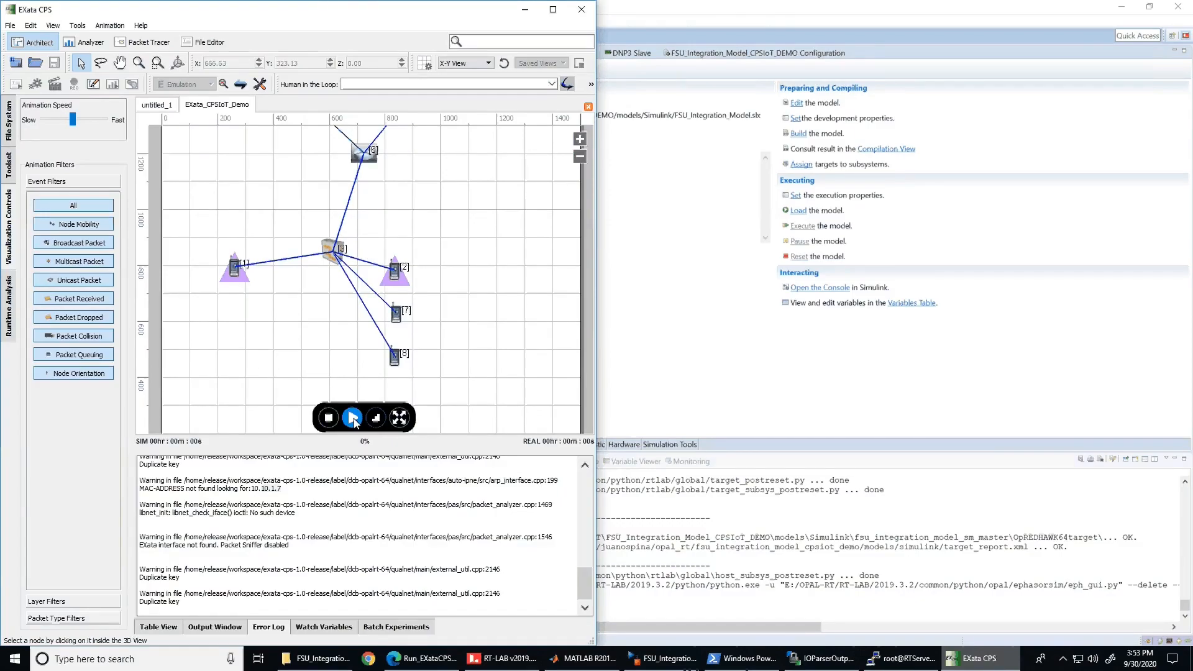
pyautogui.moveTo(352, 418)
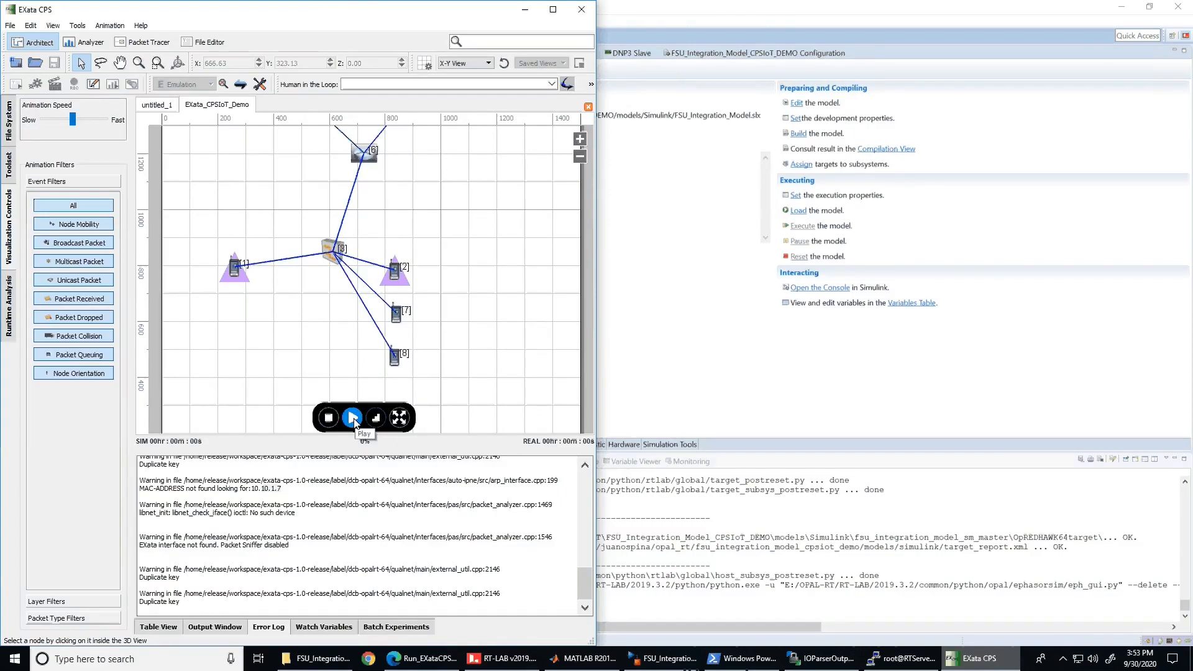
pyautogui.click(352, 417)
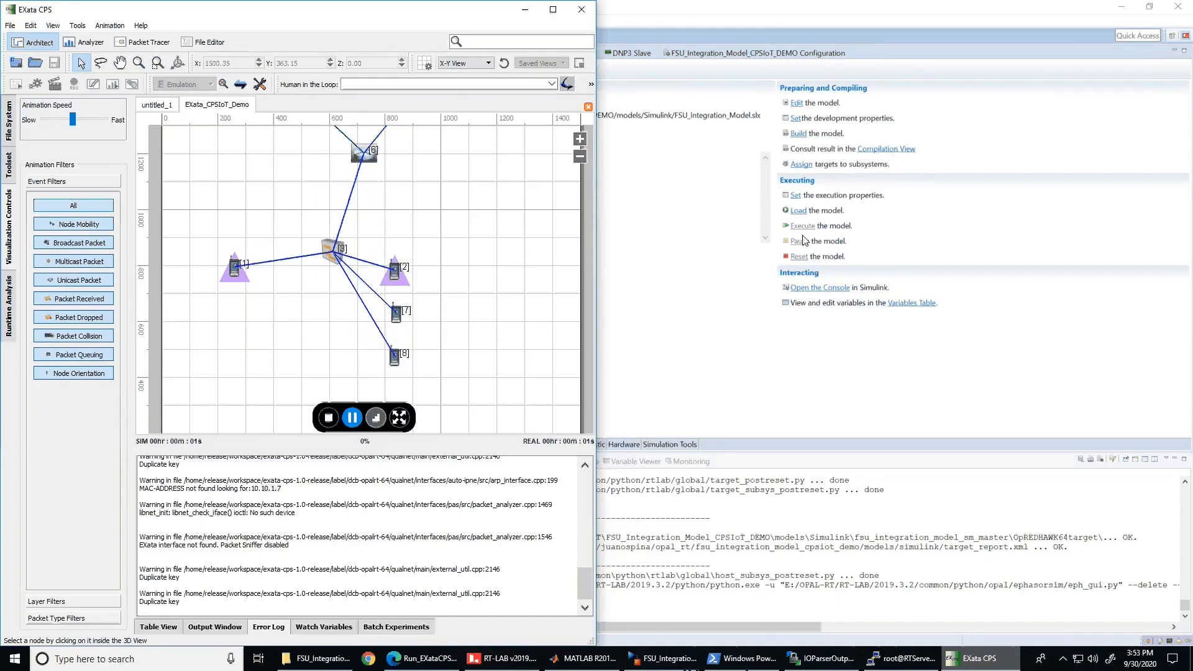
pyautogui.click(798, 210)
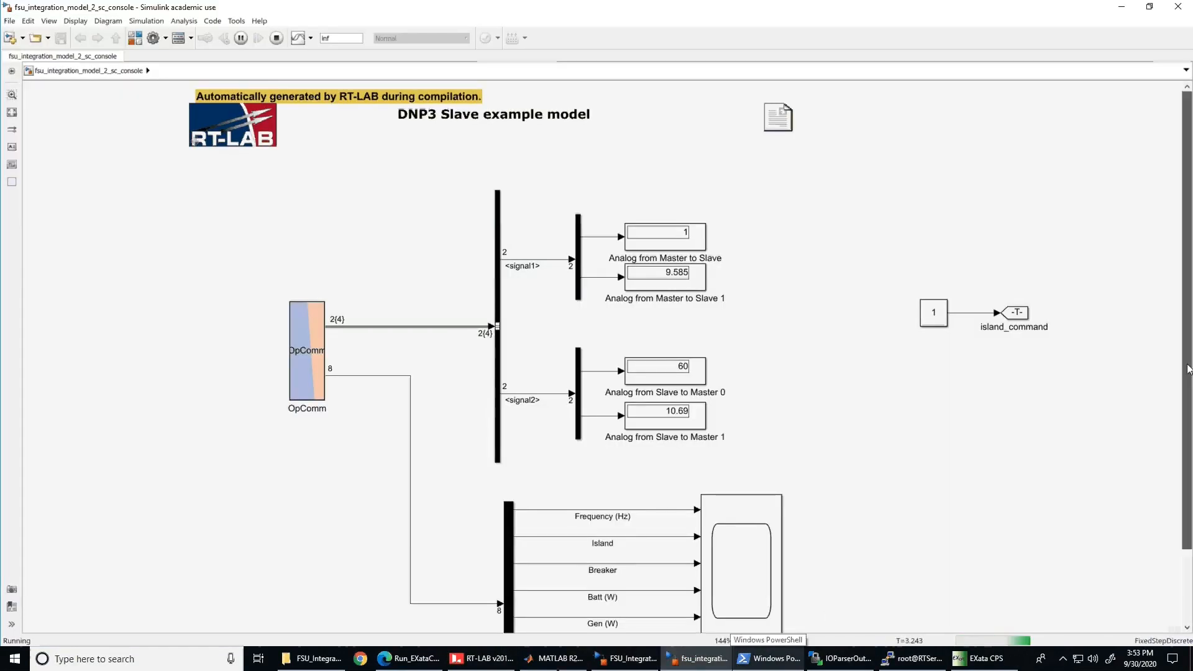
# Review the scope traces, then bring the fsu_integration console model back forward.
pyautogui.scroll(-3)
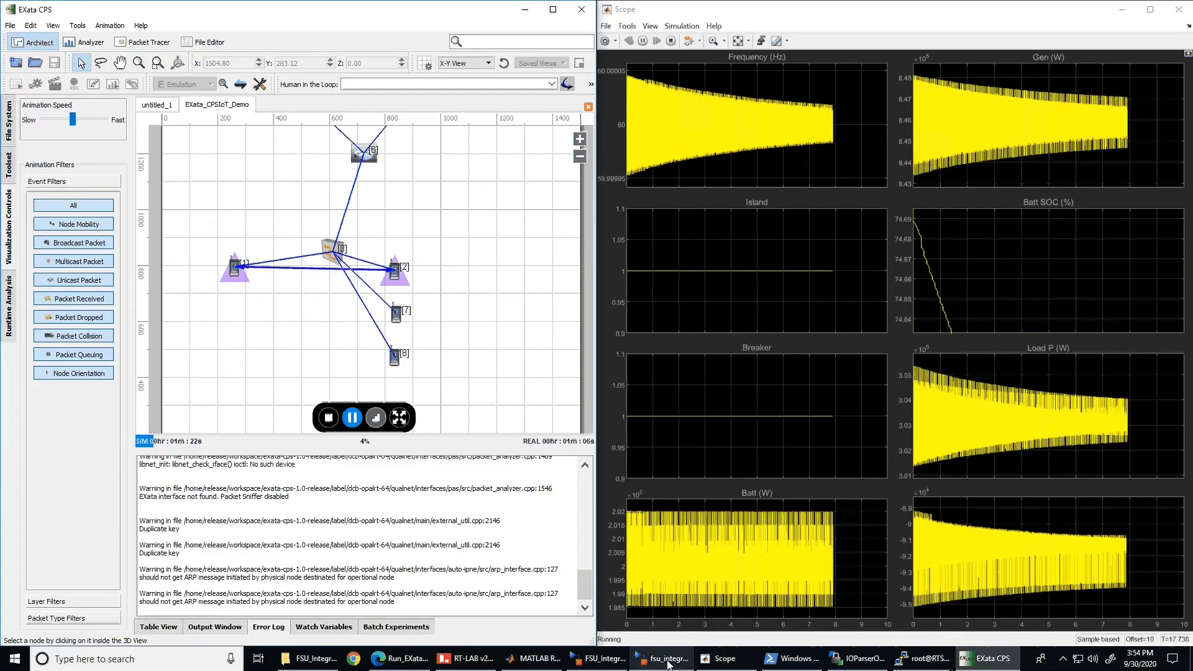
pyautogui.click(661, 658)
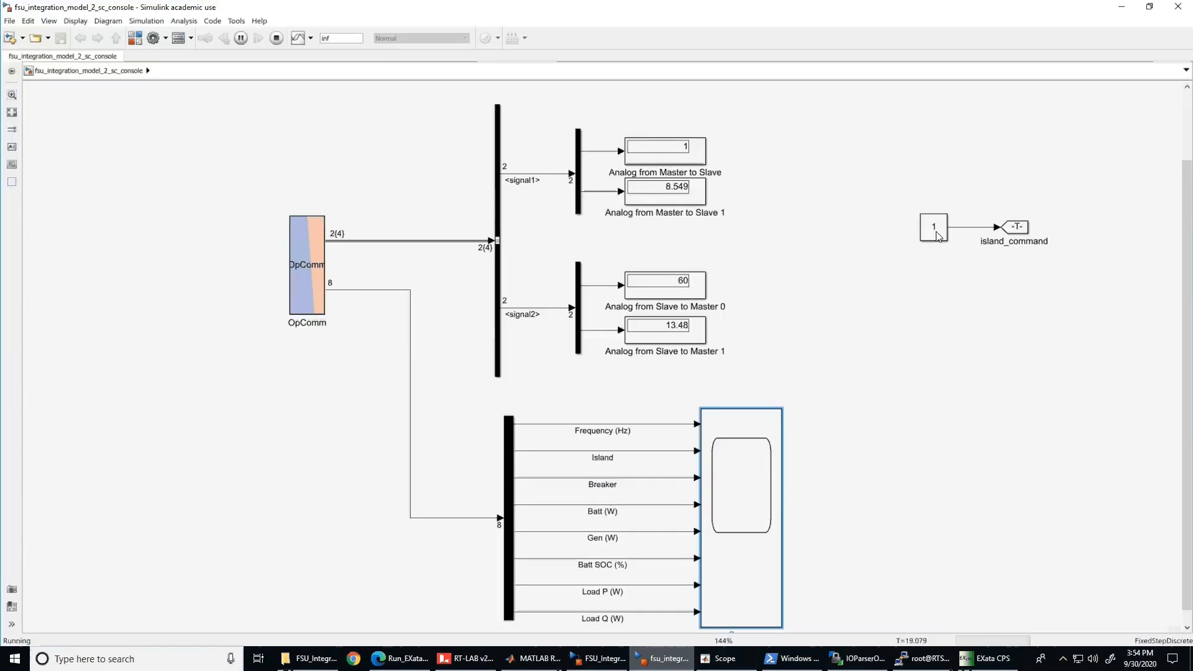
# Set the island_command Constant block value to 0, apply it and close the dialog.
pyautogui.doubleClick(933, 227)
pyautogui.write('0')
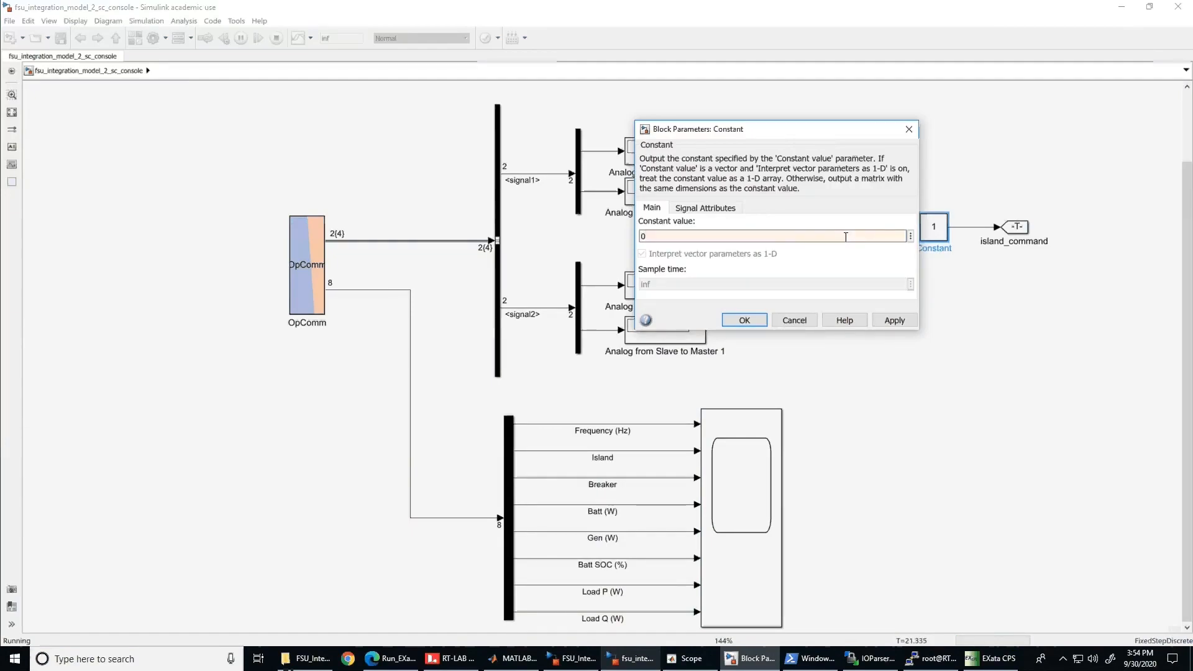
pyautogui.click(893, 319)
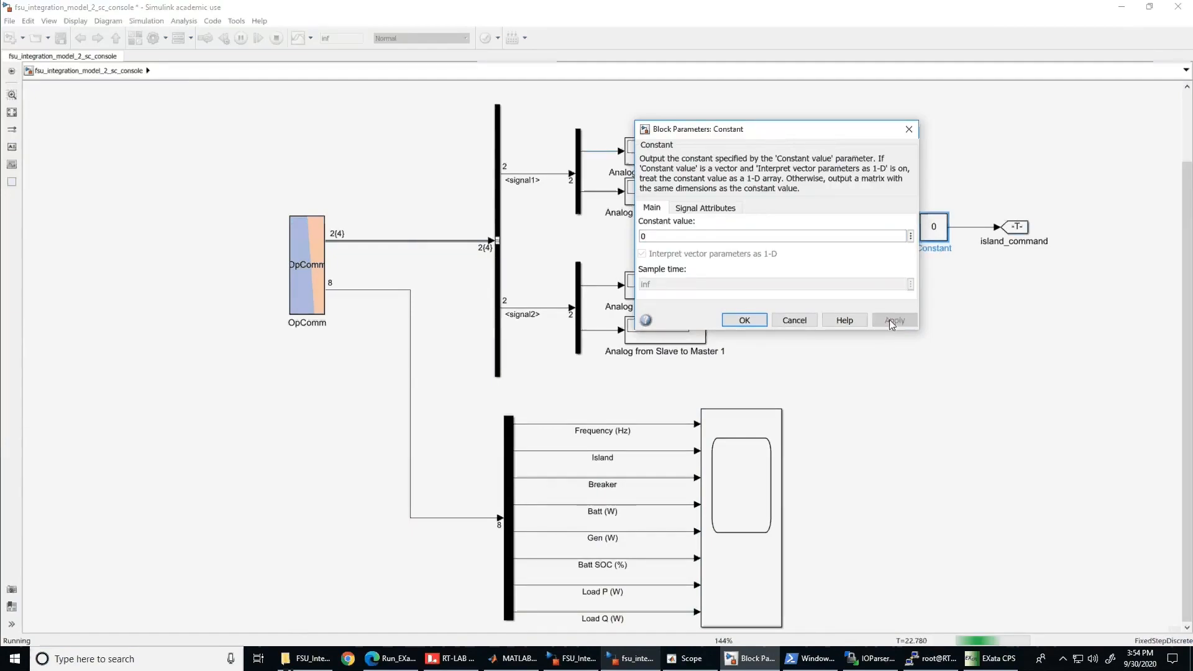
pyautogui.click(744, 320)
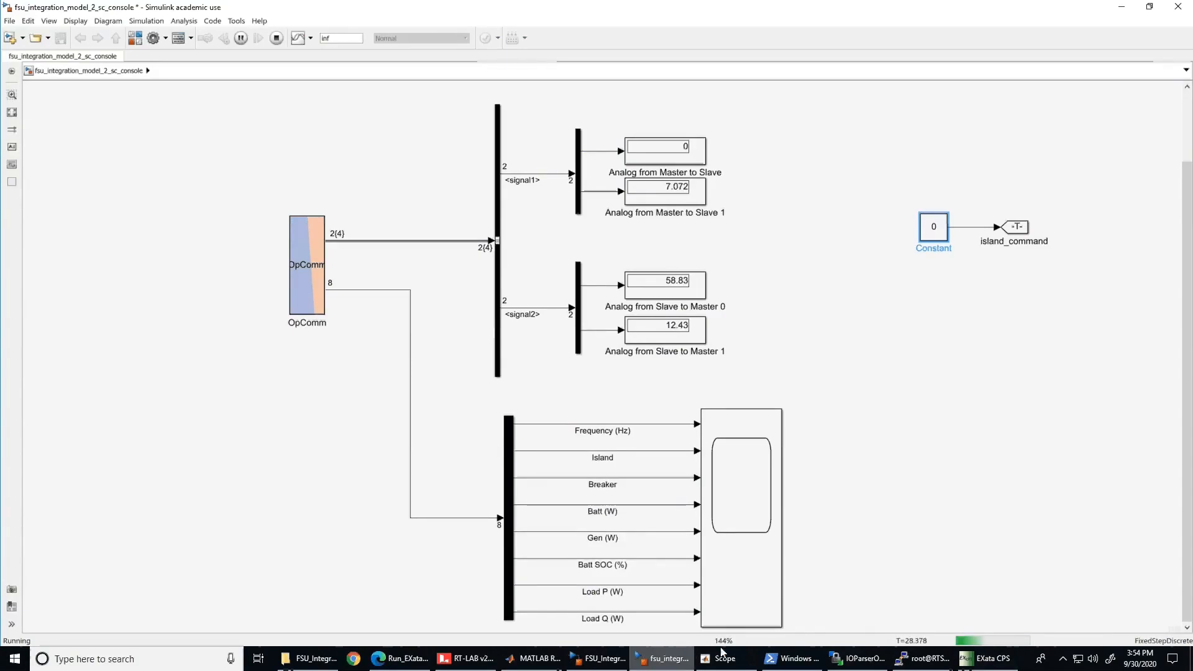
# Bring the Scope window and the EXata CPS network view forward side by side.
pyautogui.click(716, 658)
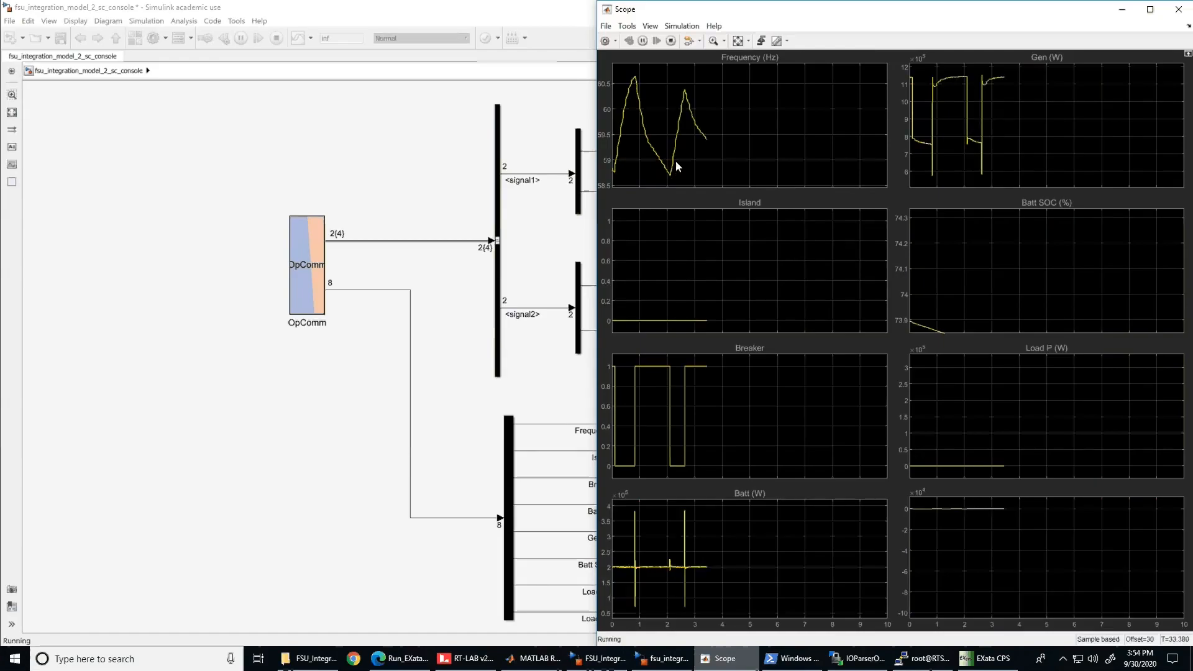
pyautogui.moveTo(733, 252)
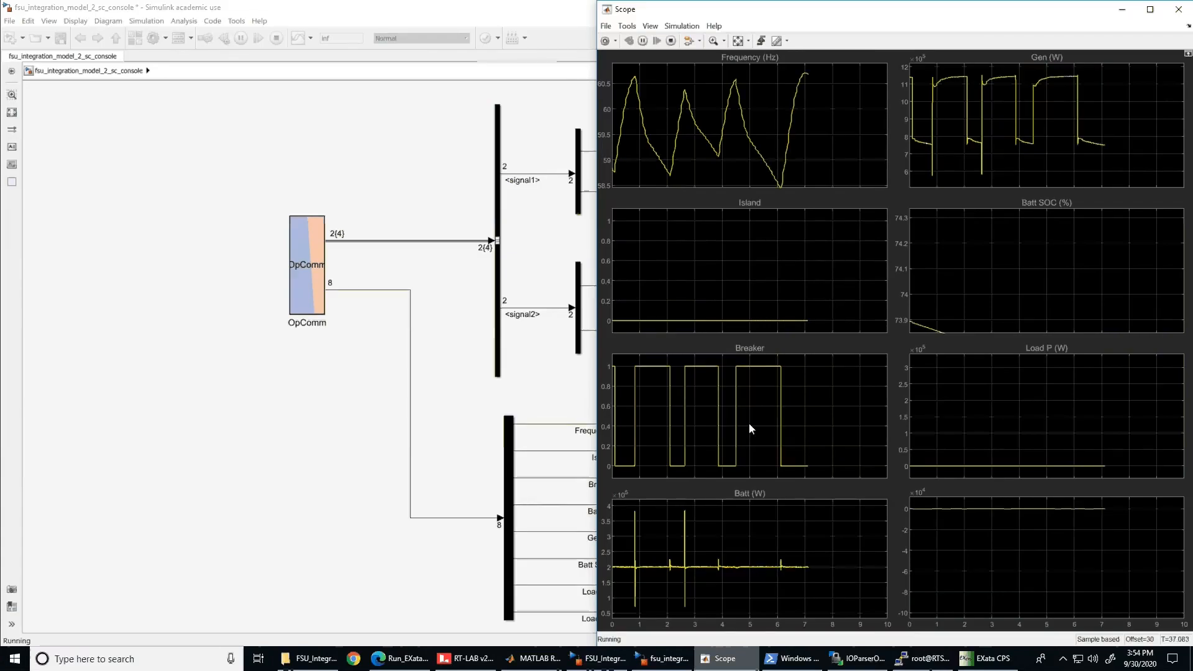
pyautogui.click(985, 658)
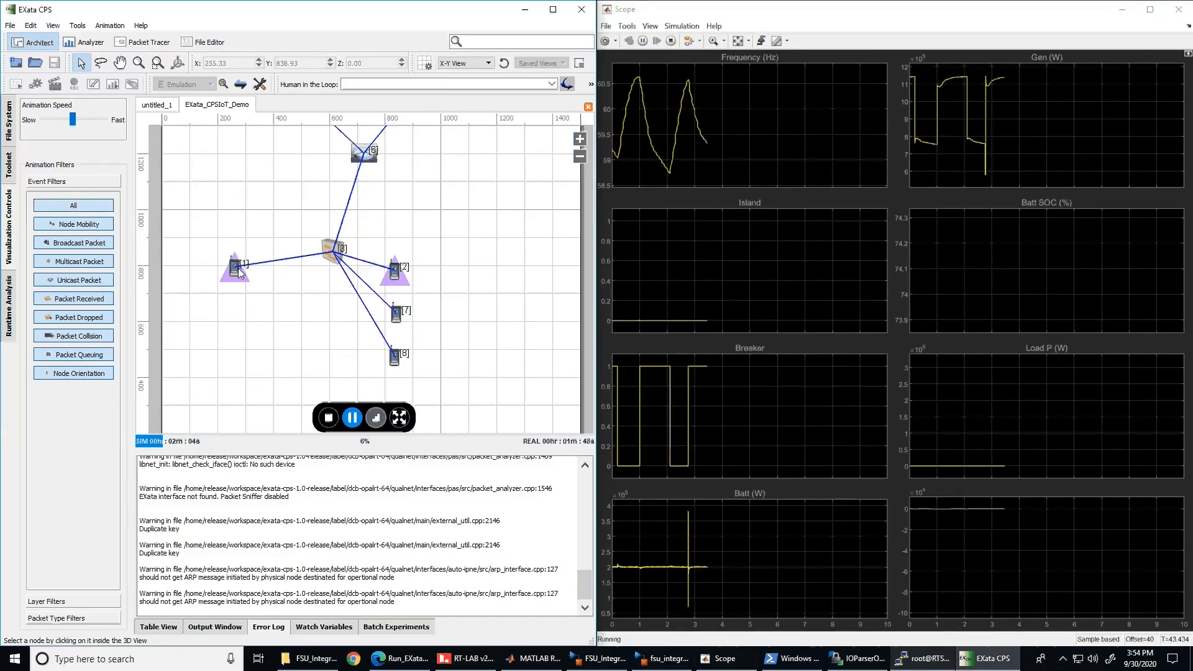
# Launch the saved CPSIoT_attack1 30-second packet-delay attack from node 1.
pyautogui.rightClick(234, 268)
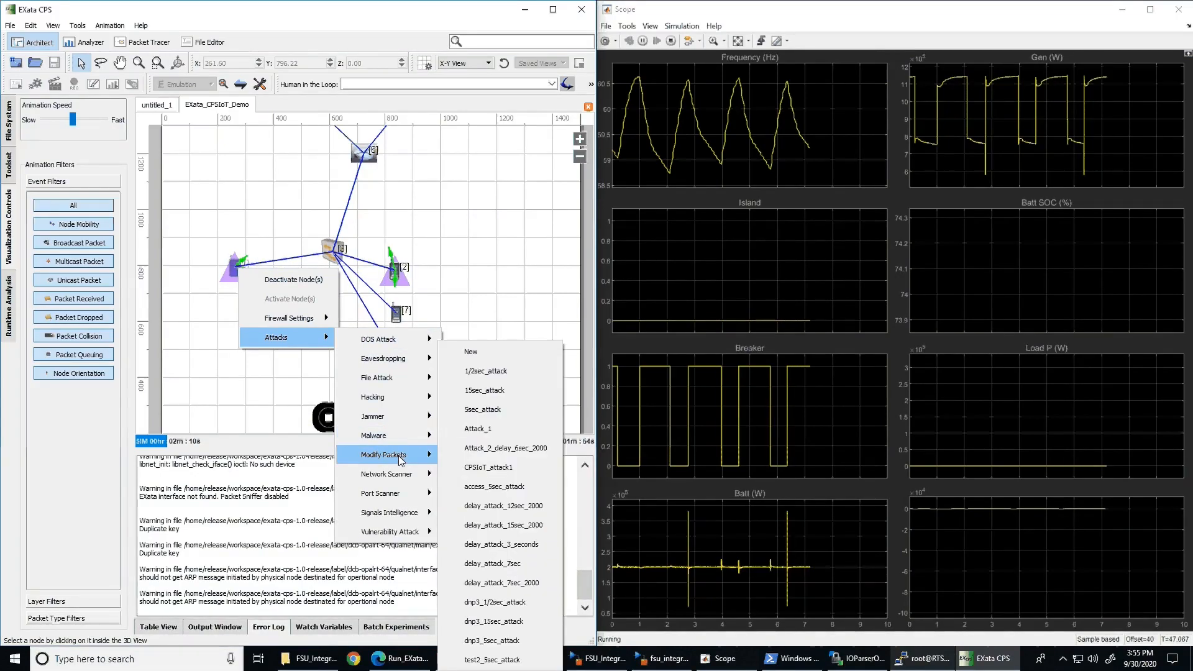
pyautogui.moveTo(493, 467)
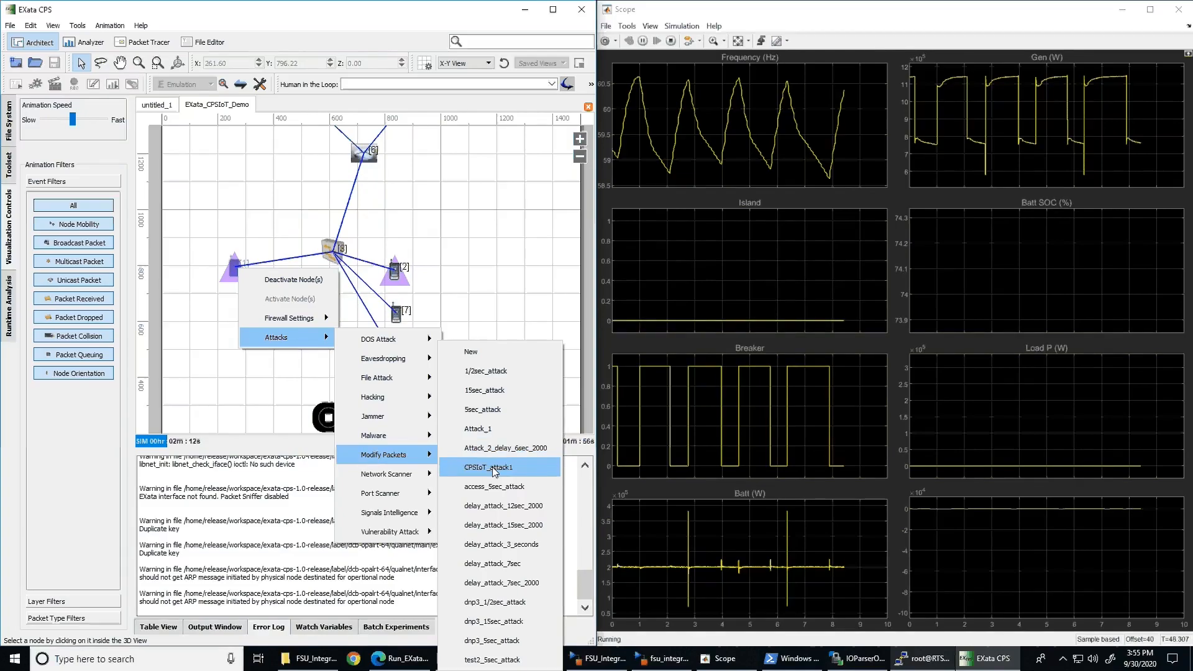
pyautogui.click(487, 467)
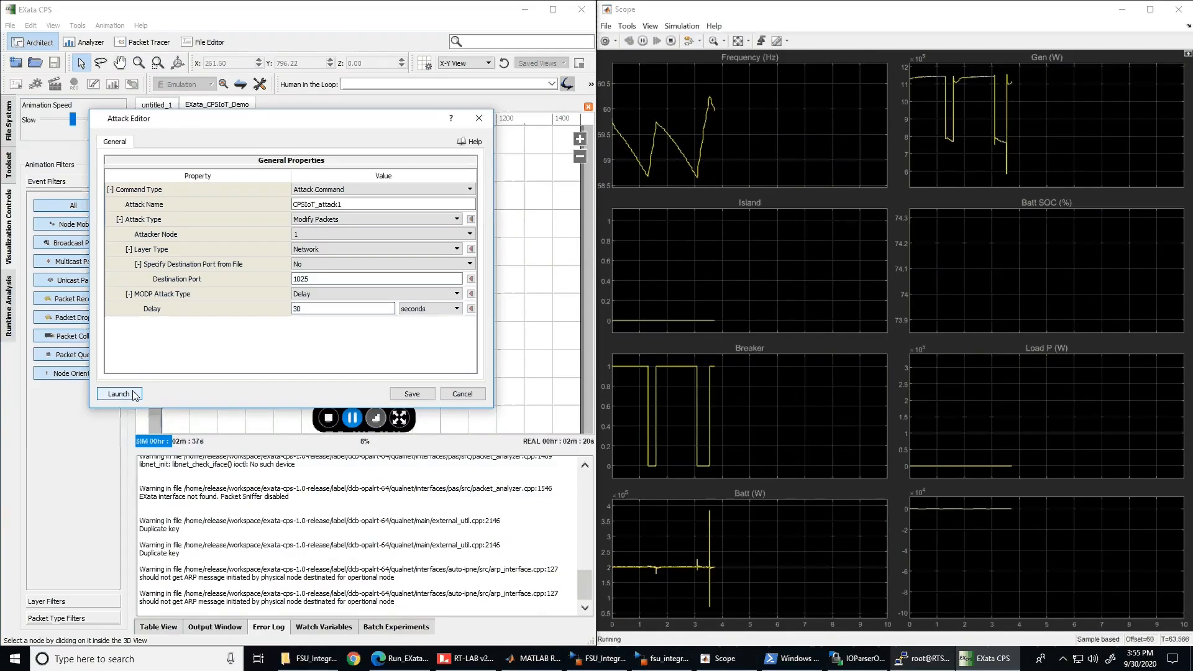
pyautogui.click(118, 393)
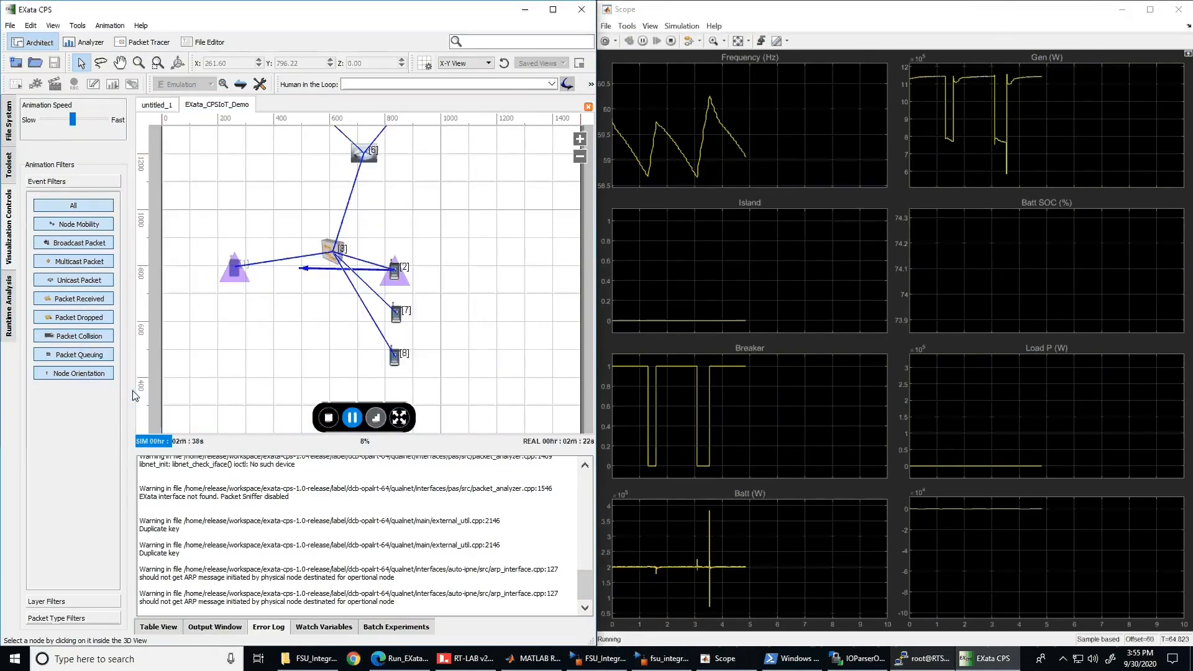